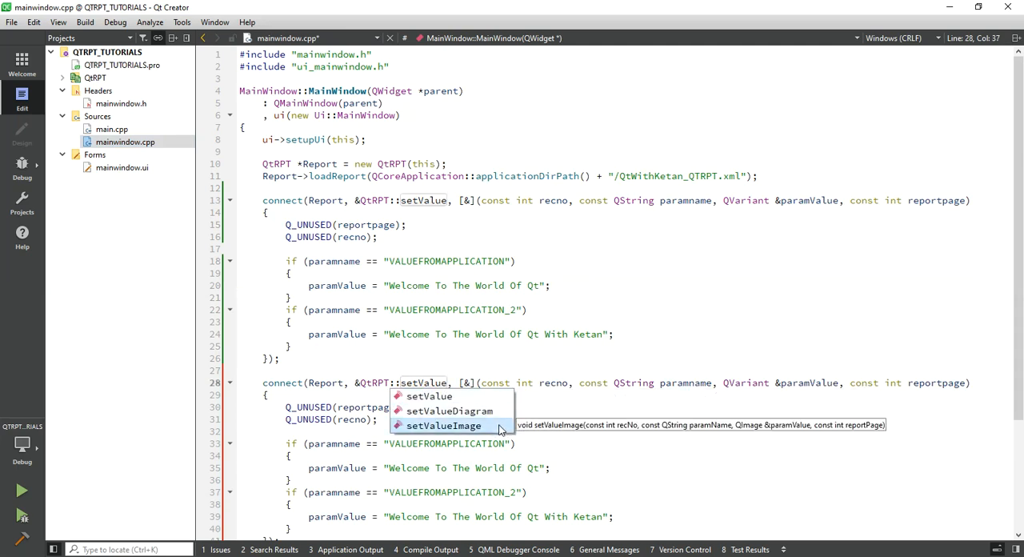
Pick setValueImage from the autocomplete list for the second report connect call.
click(443, 424)
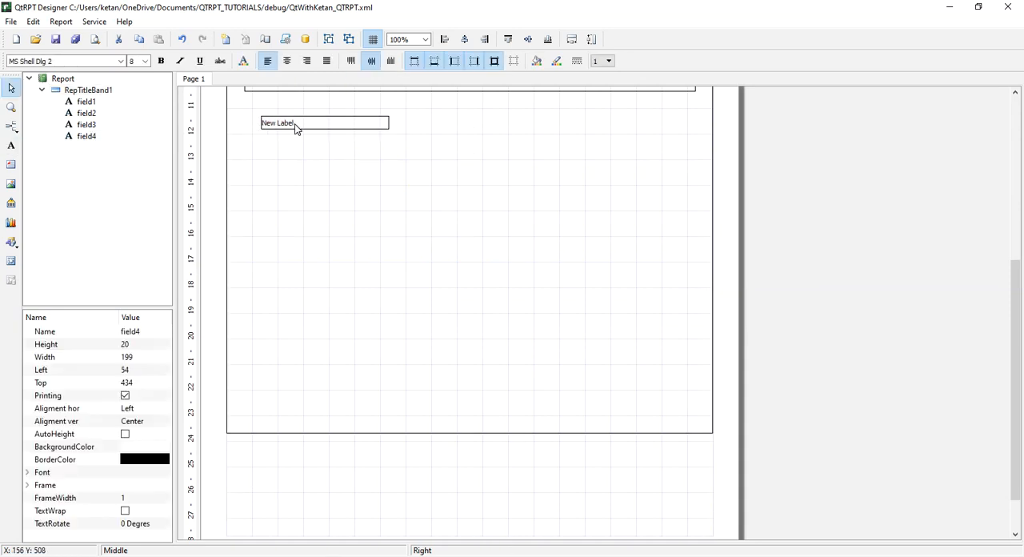
Position the new label below the fields and set it to [Image_1], processed as an image.
drag(323, 122, 310, 104)
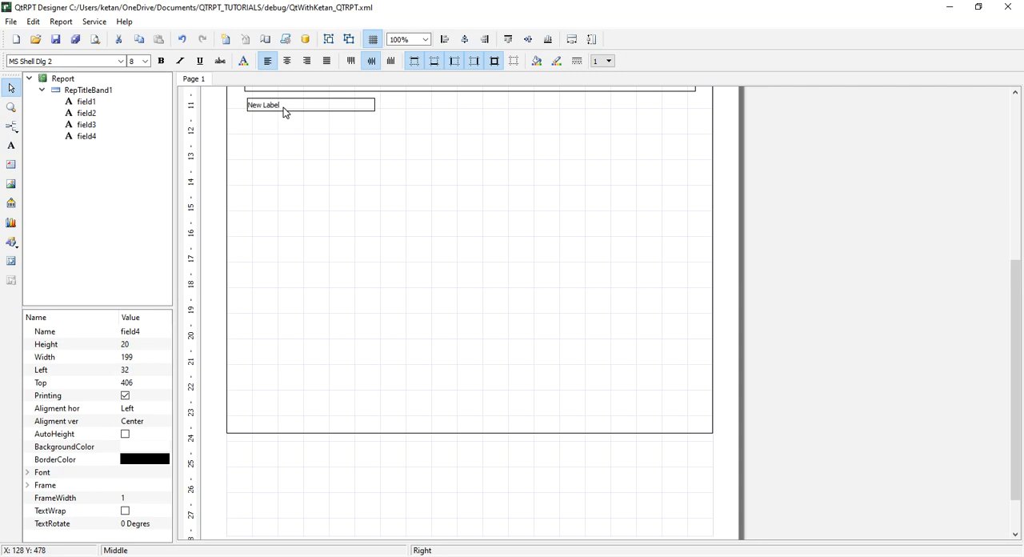
drag(284, 105, 310, 110)
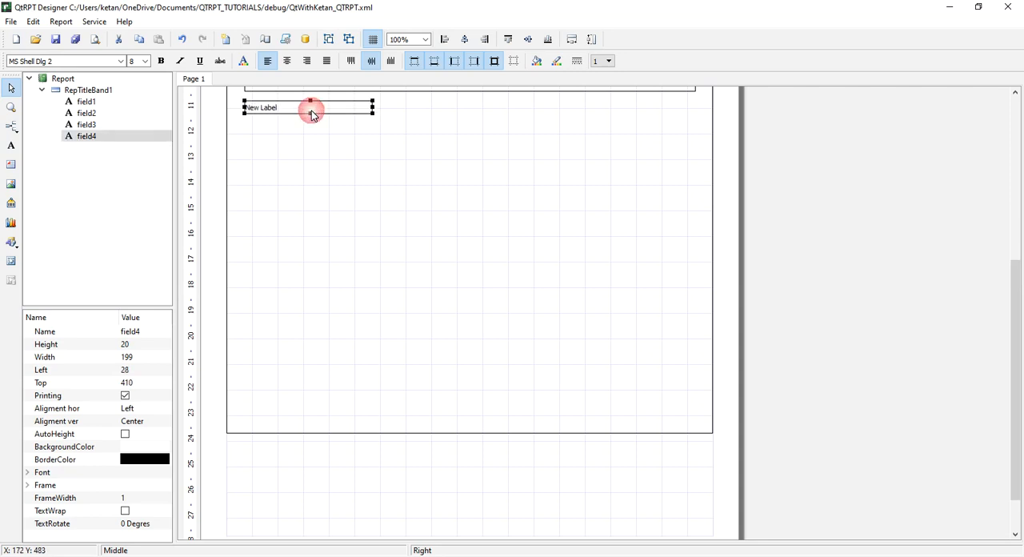
double_click(310, 107)
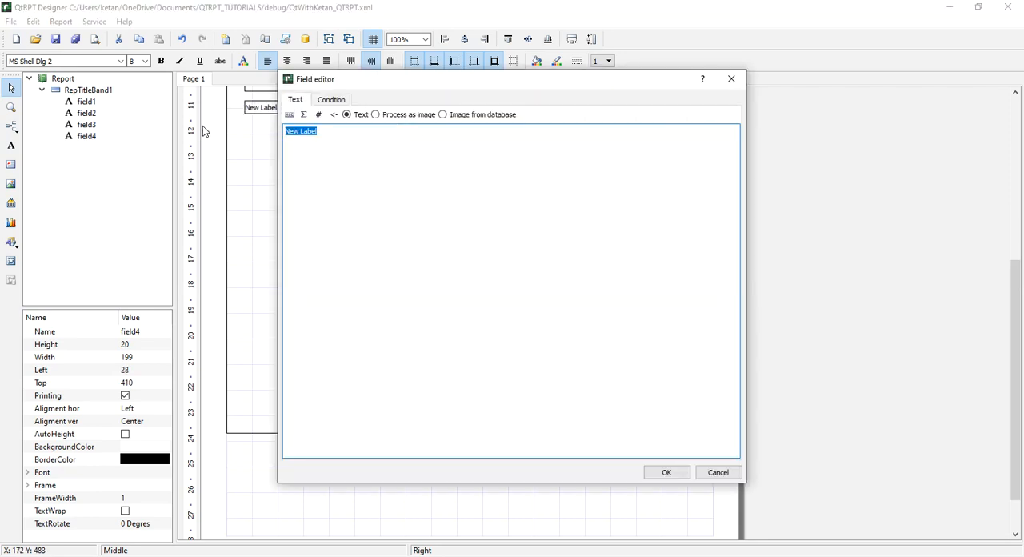
key(Delete)
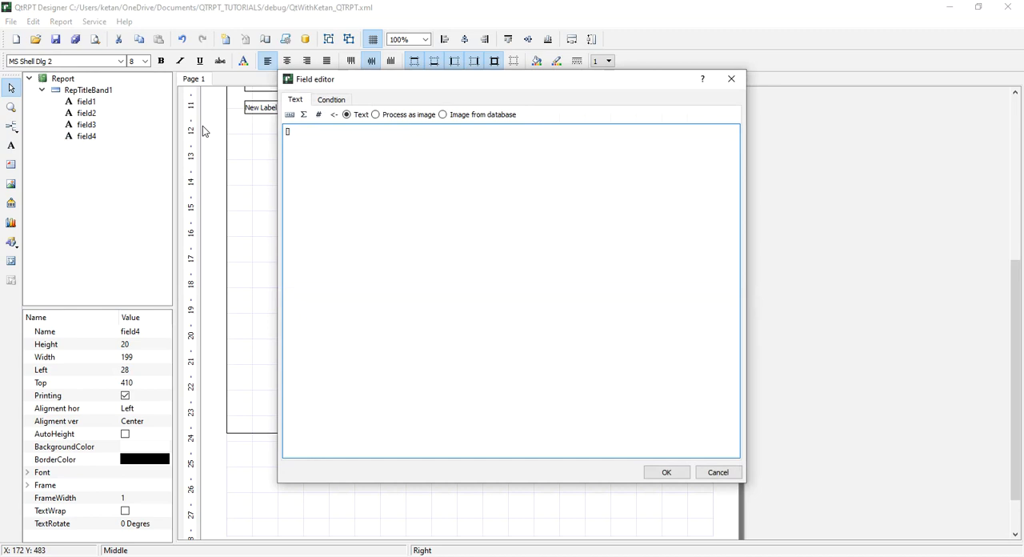
text([Image])
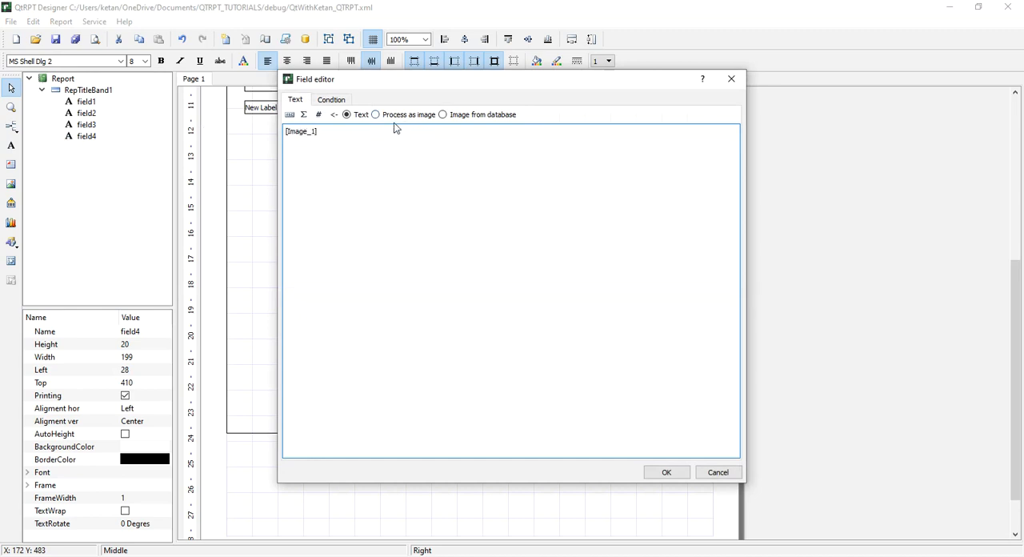
click(375, 115)
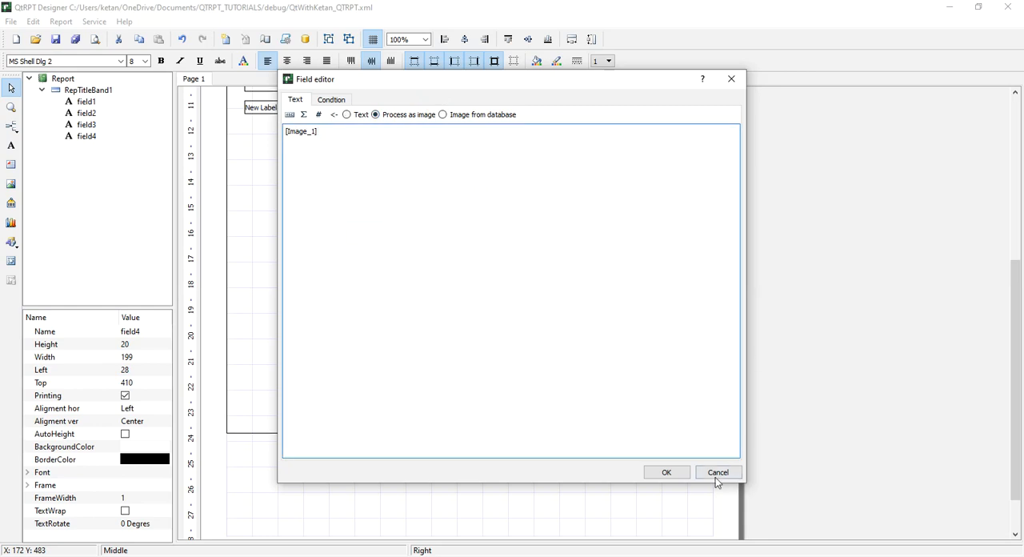
click(716, 472)
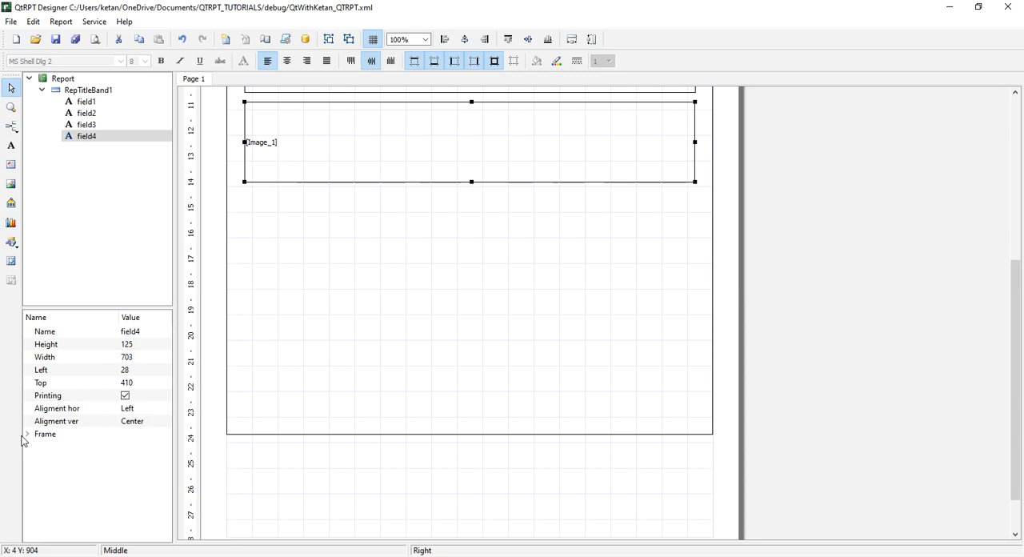
Enable frame borders on the enlarged Image_1 field.
click(27, 433)
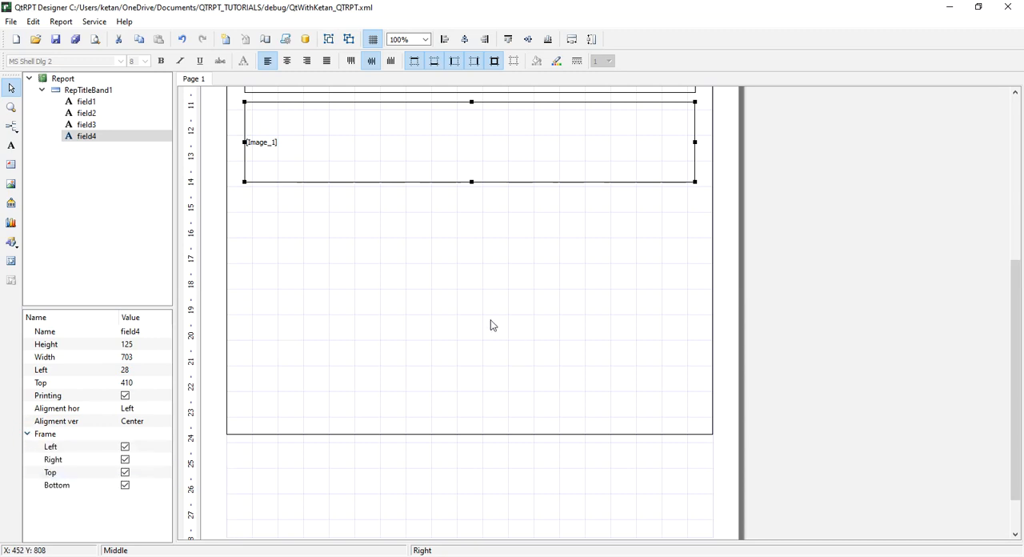
click(489, 303)
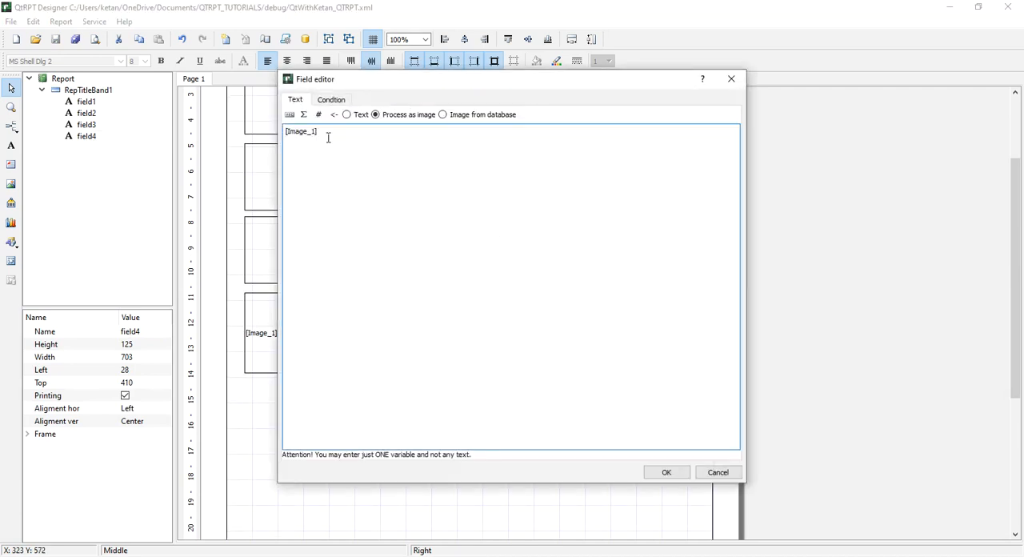
click(666, 472)
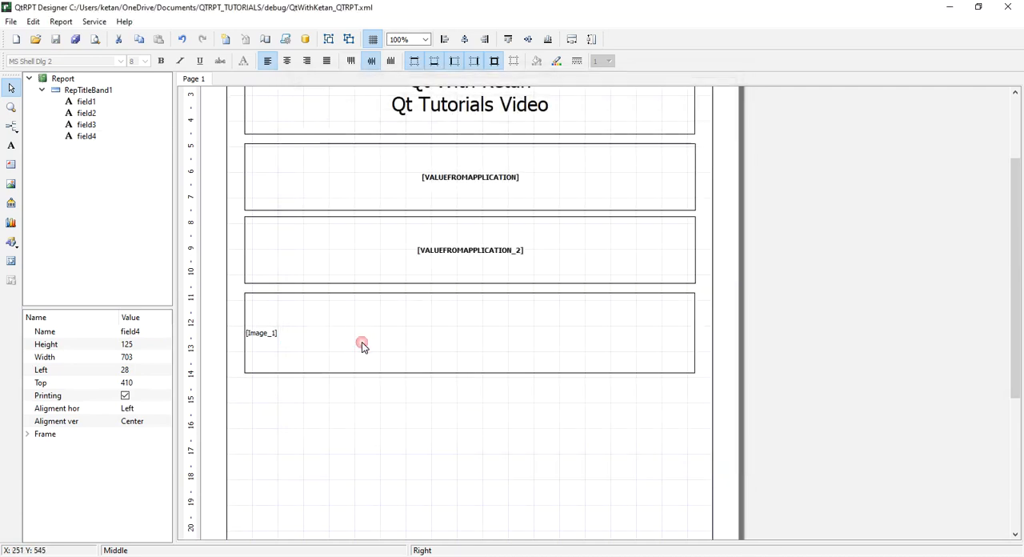
mouse_move(361, 345)
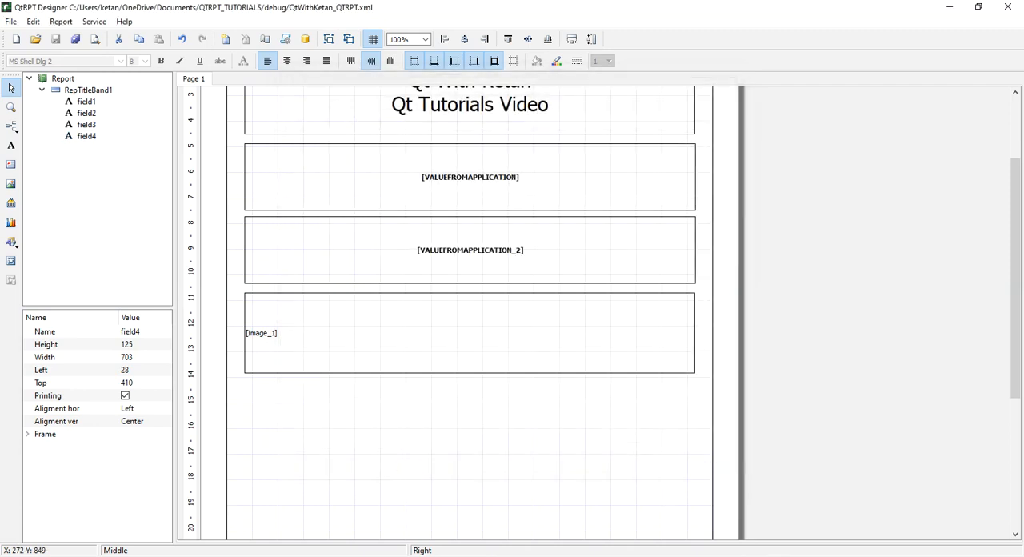
Save the report as QtWithKetan_QTRPT.xml, confirming replacement of the existing file.
click(12, 22)
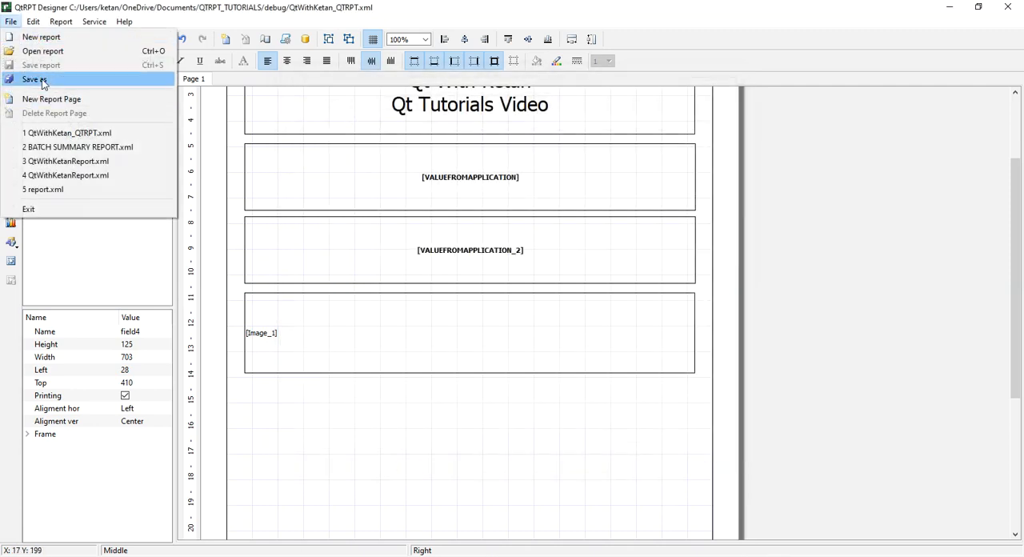
click(34, 79)
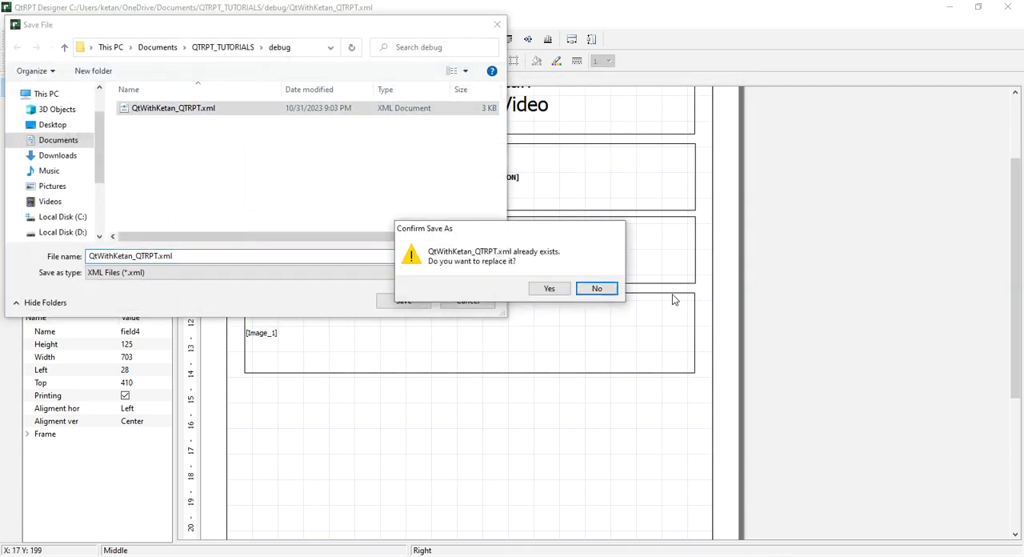
click(548, 287)
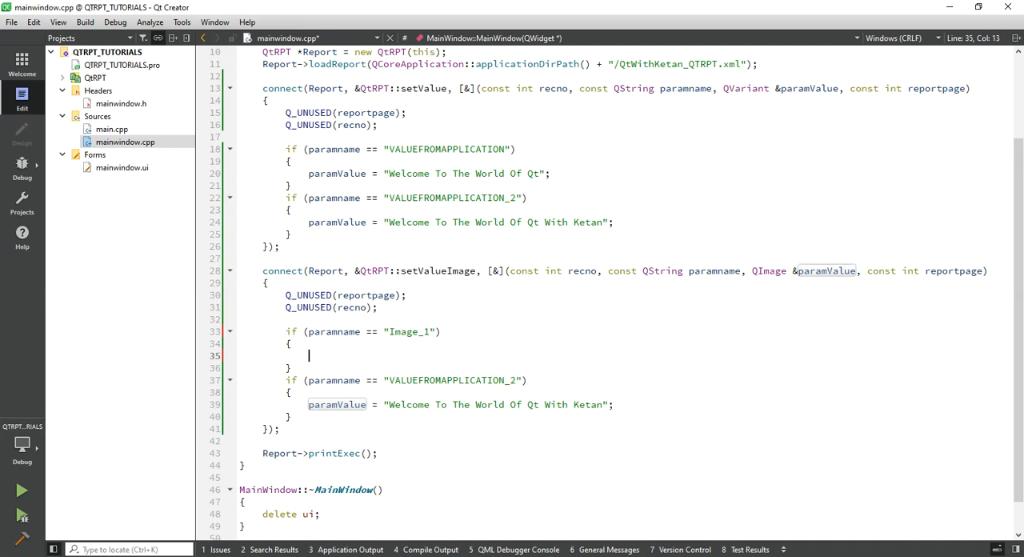
Create a QImage loading applicationDirPath() + "/Logo_1.png" in the Image_1 block.
text(auto *i)
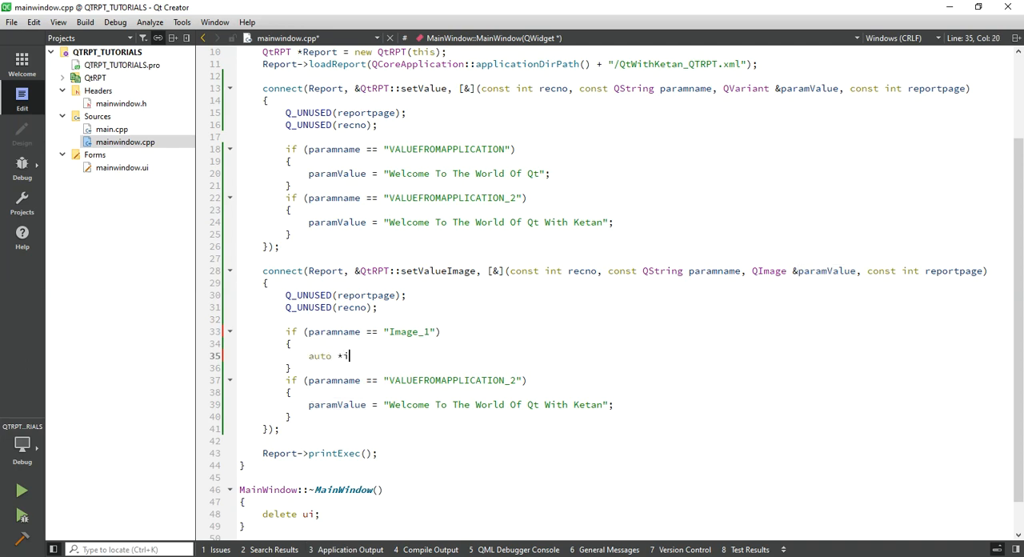
text(mage =)
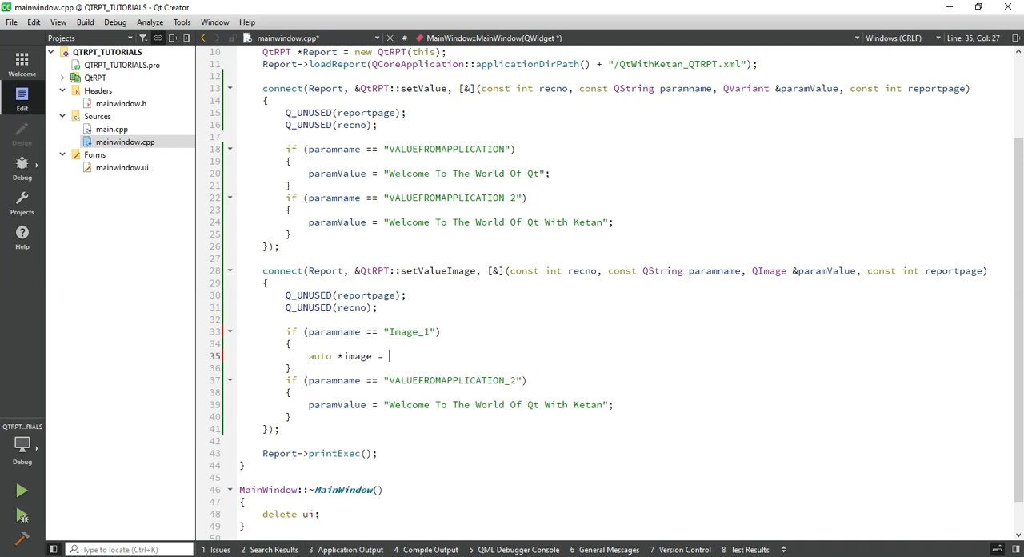
text(new Q)
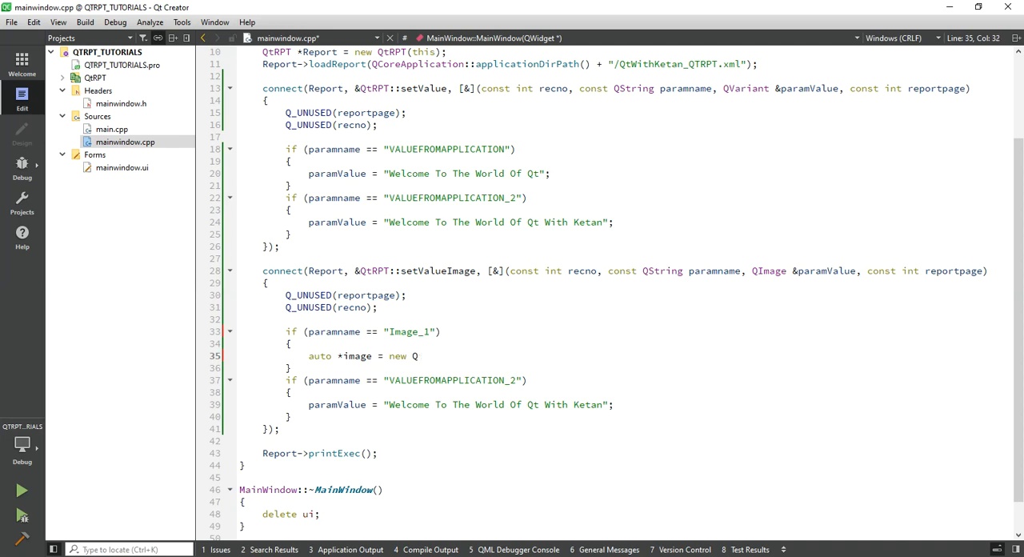
text(Image(Qo)
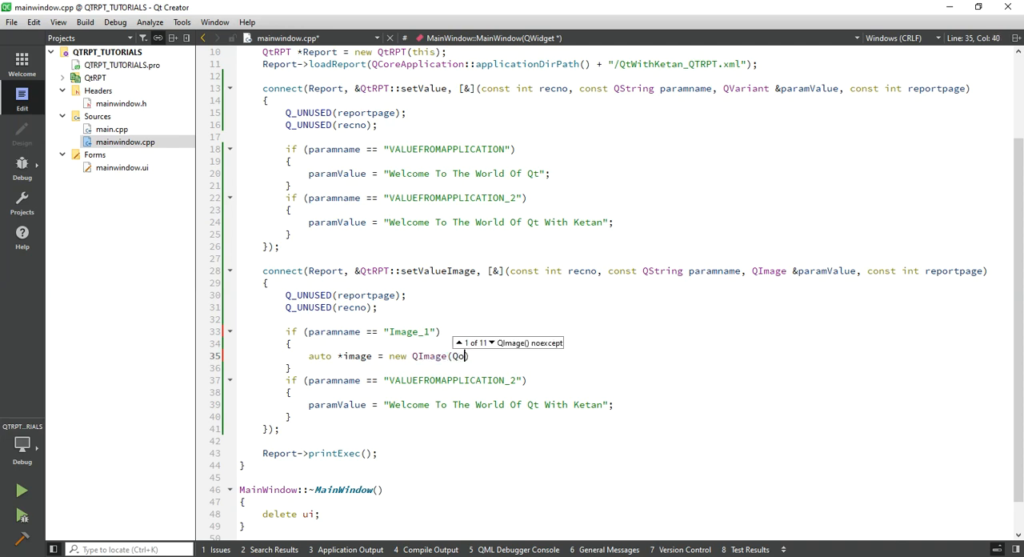
text(CoreApplication::)
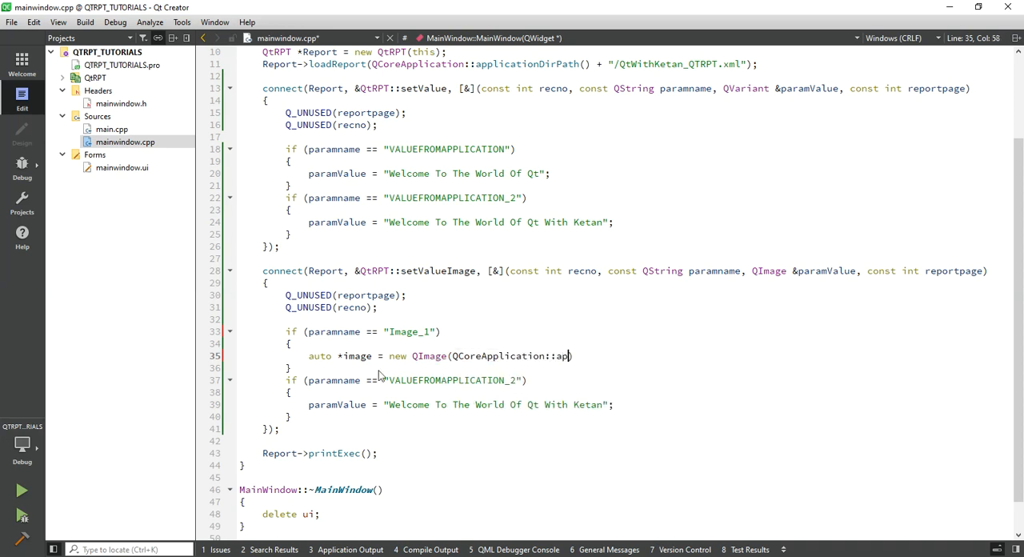
text(applicationDirPath() + "/Logo_1.png");)
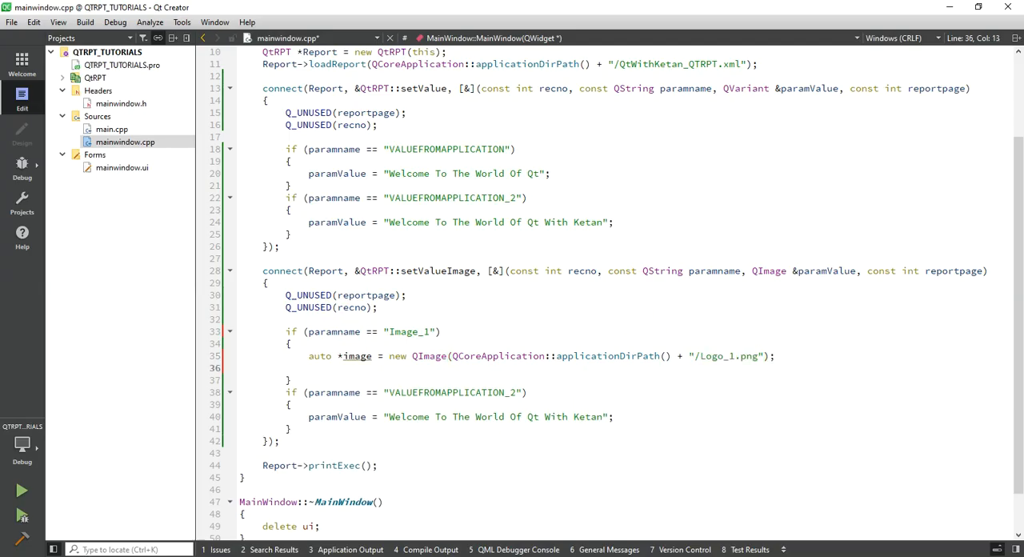
Assign the loaded image to paramValue.
double_click(336, 416)
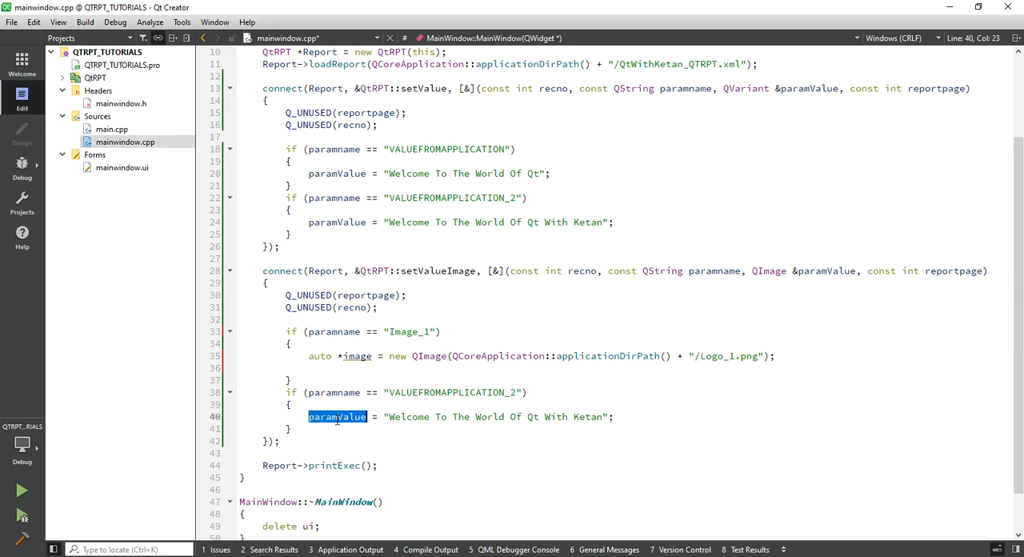
text(paramValue = *)
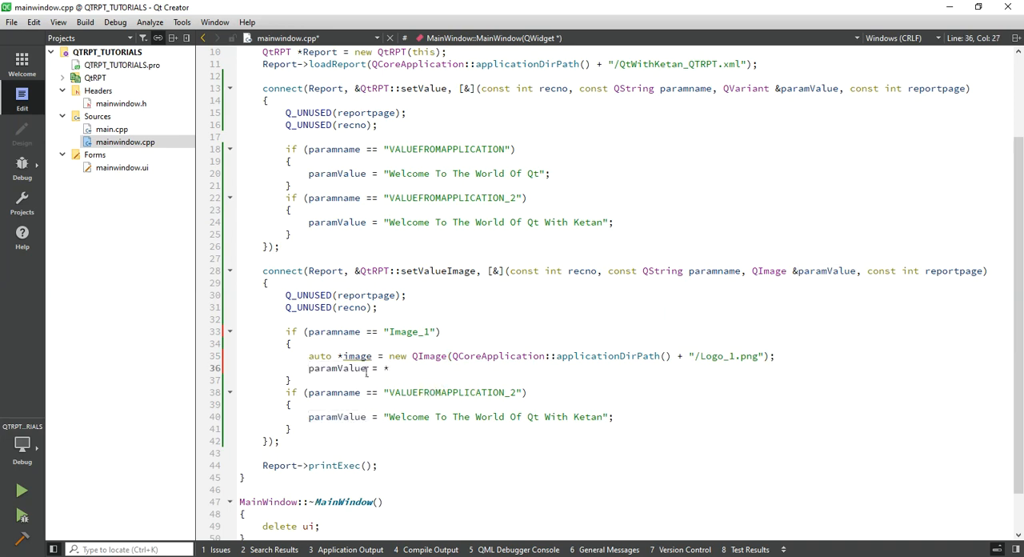
text(image)
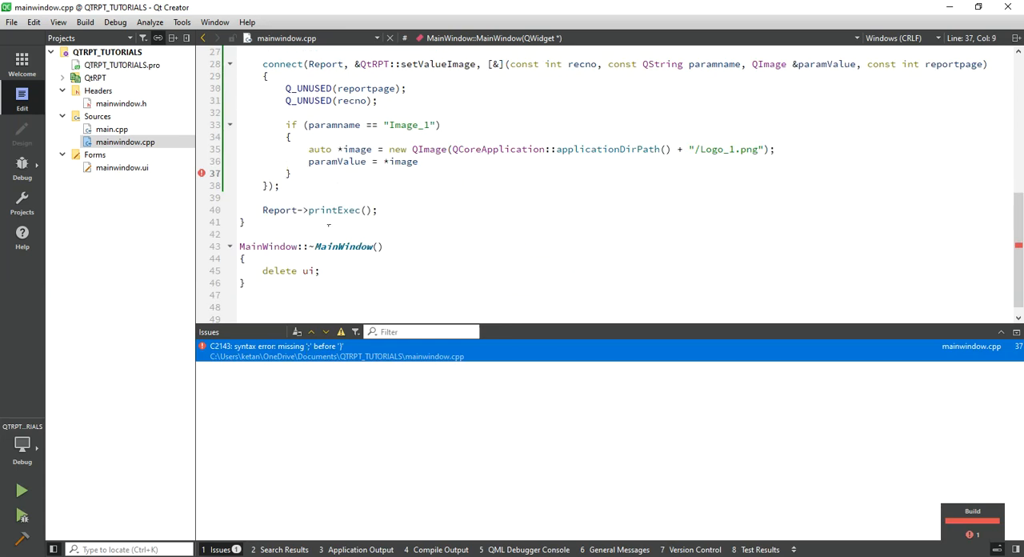
Add the missing semicolon after paramValue = *image to clear error C2143.
text(;)
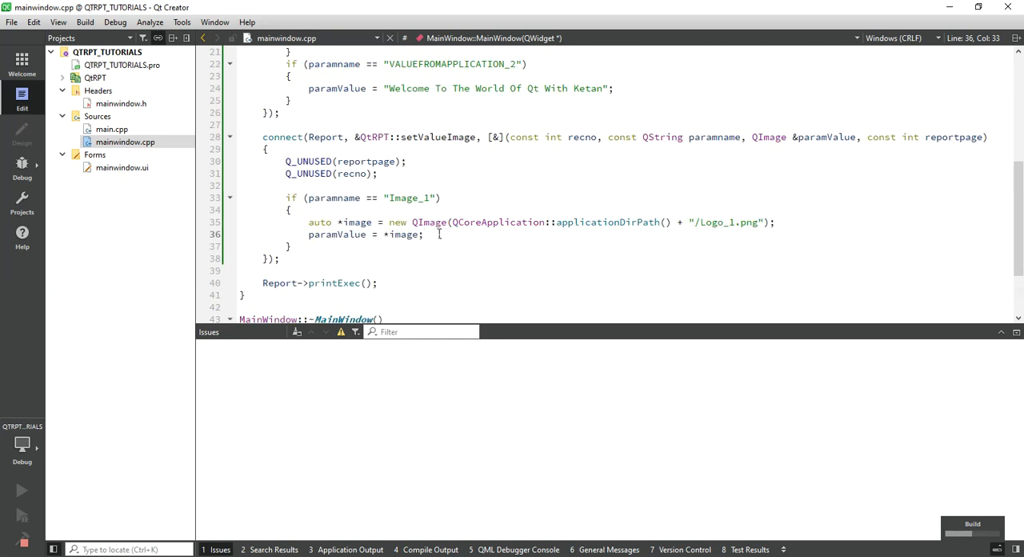
mouse_move(444, 221)
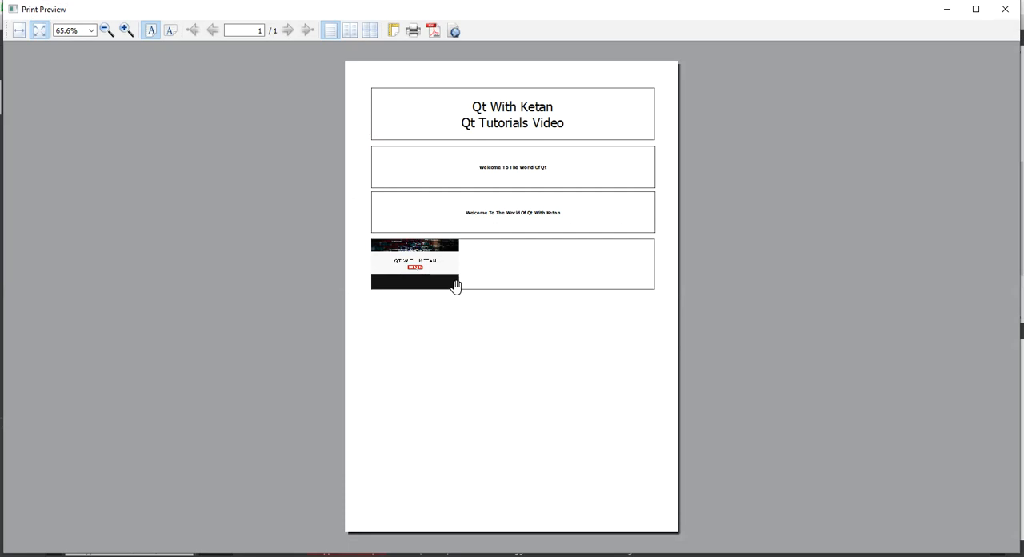
Zoom in and out on the logo, then export the PDF as Image_QTWithKetanPDFFile.pdf.
click(126, 30)
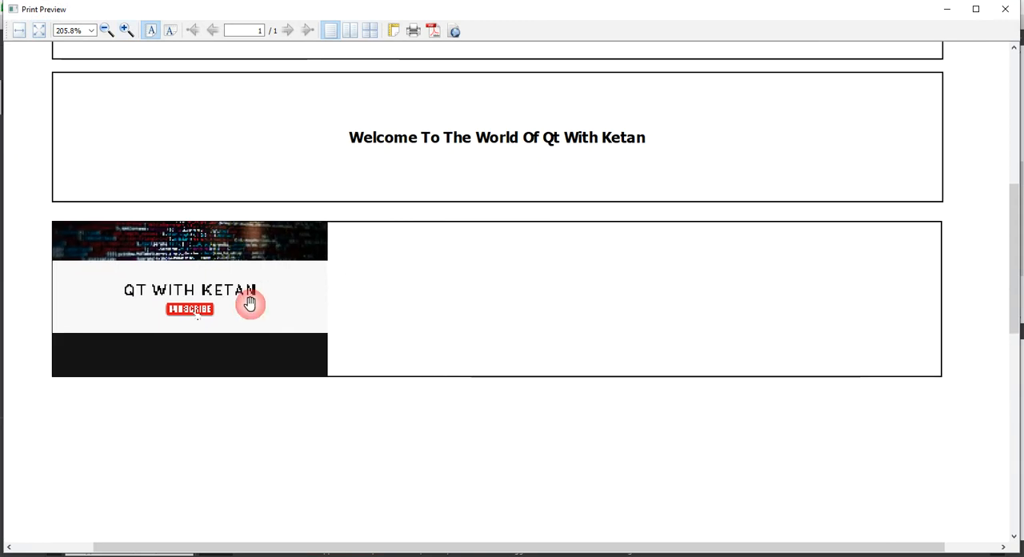
click(106, 30)
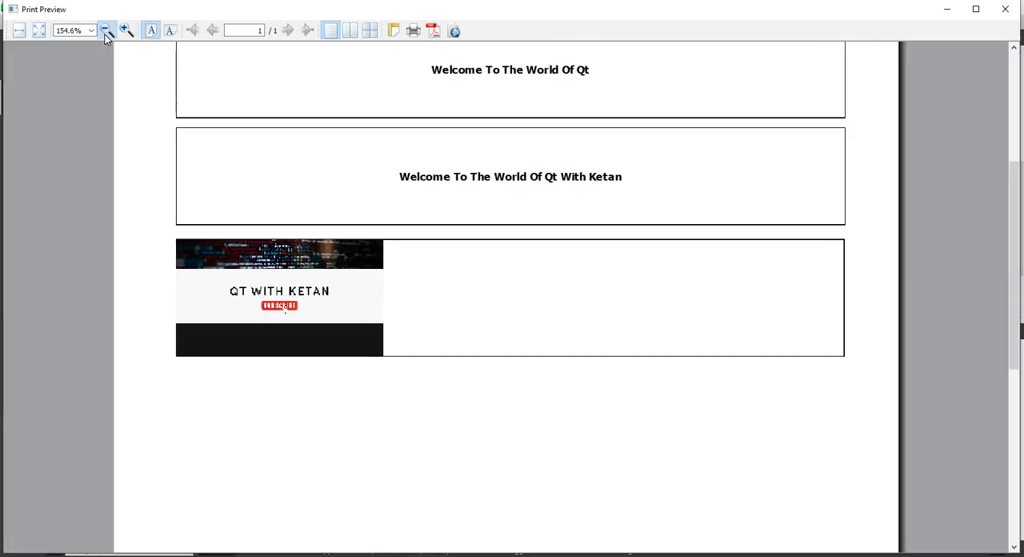
click(433, 31)
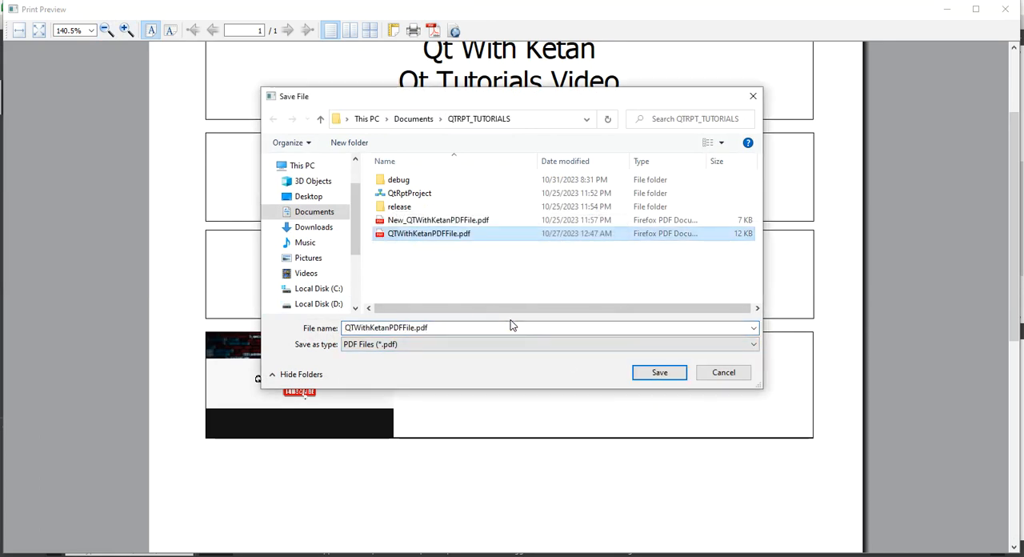
text(Im)
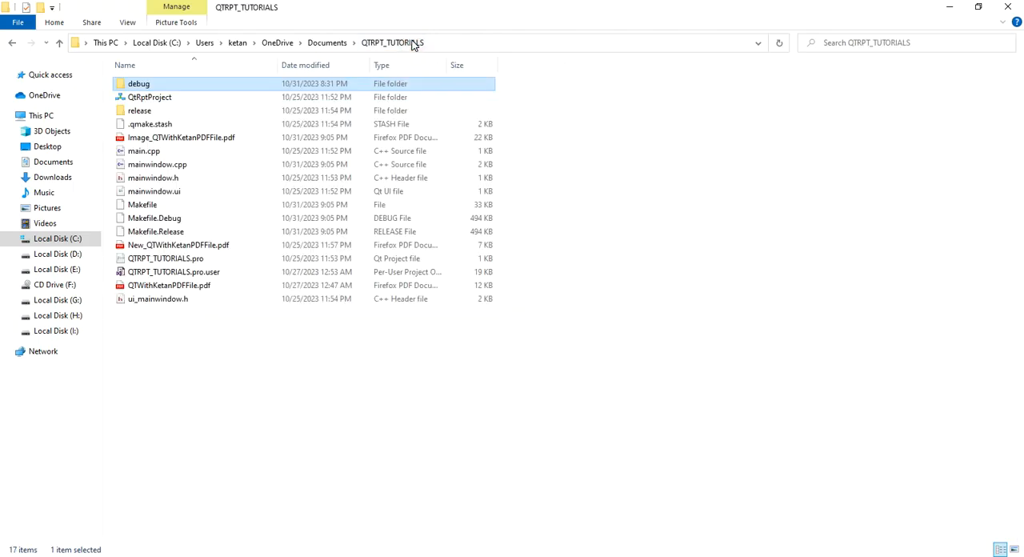
Open Image_QTWithKetanPDFFile.pdf from the QTRPT_TUTORIALS folder.
double_click(181, 137)
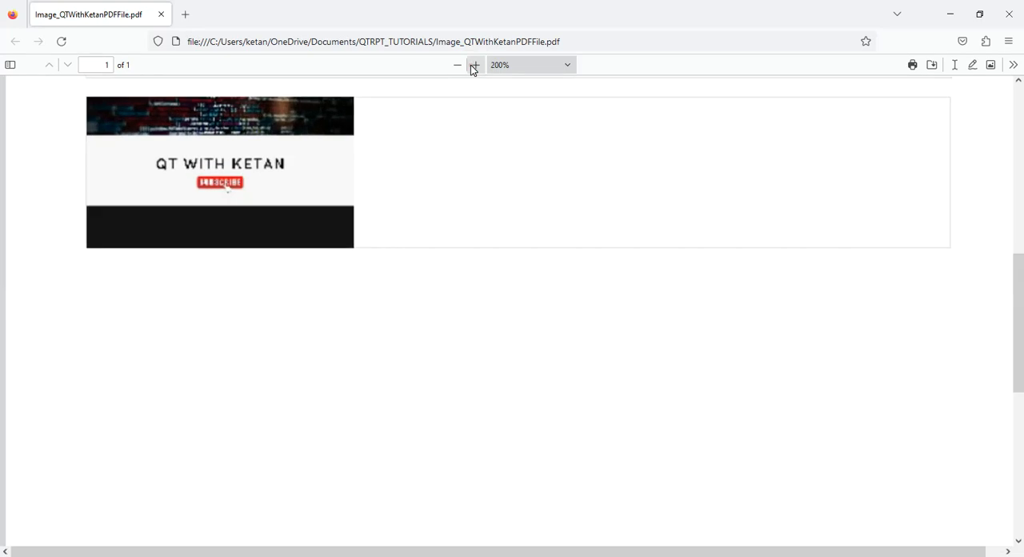
Zoom in and back out on the logo in the PDF viewer.
click(475, 65)
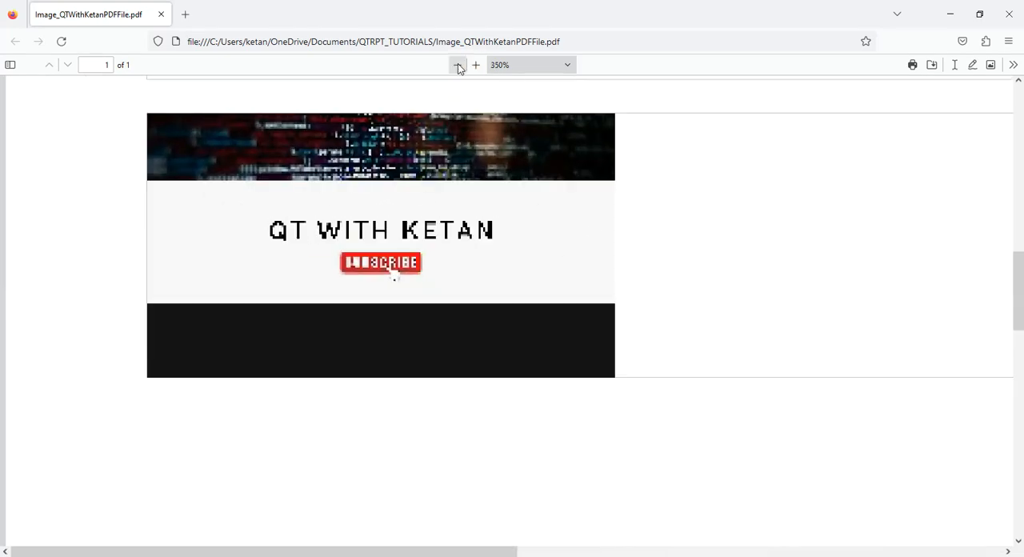
click(457, 65)
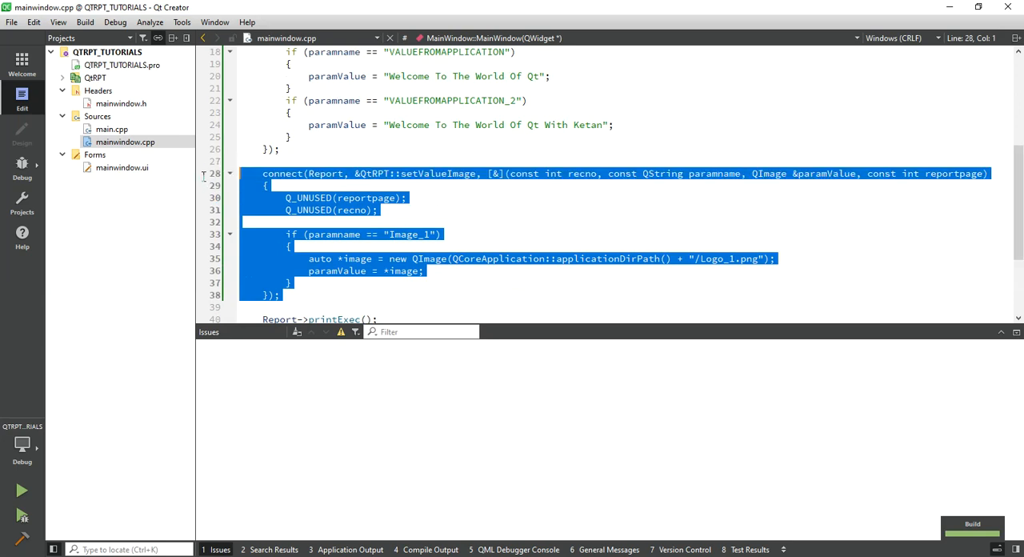
Scroll through the setValueImage block down to Report->printExec().
double_click(716, 258)
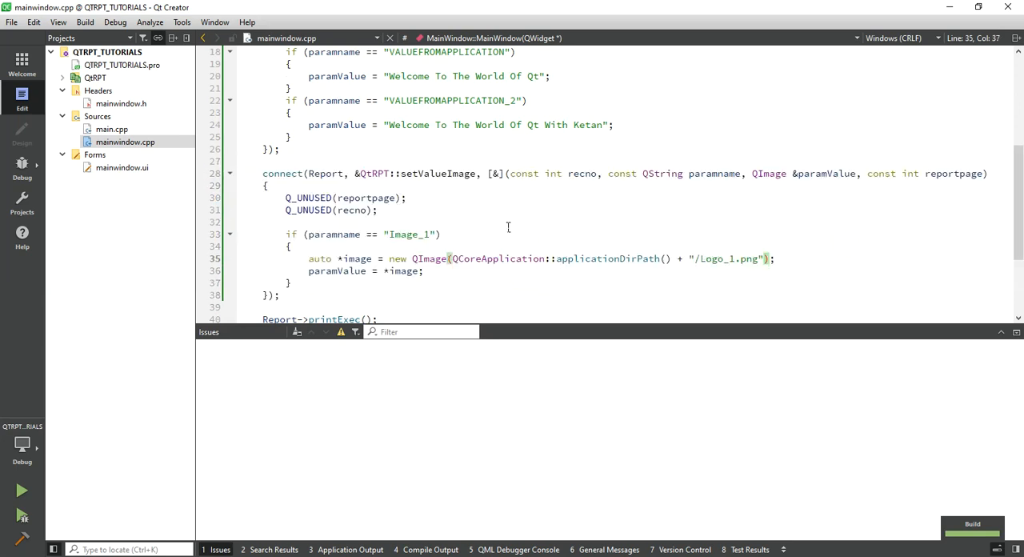
scroll(down, 3)
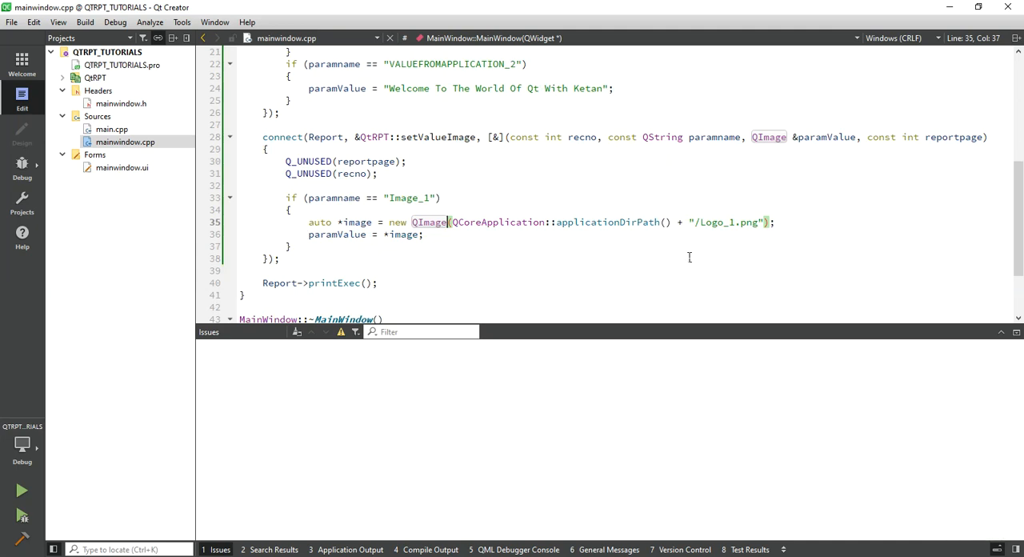
mouse_move(309, 256)
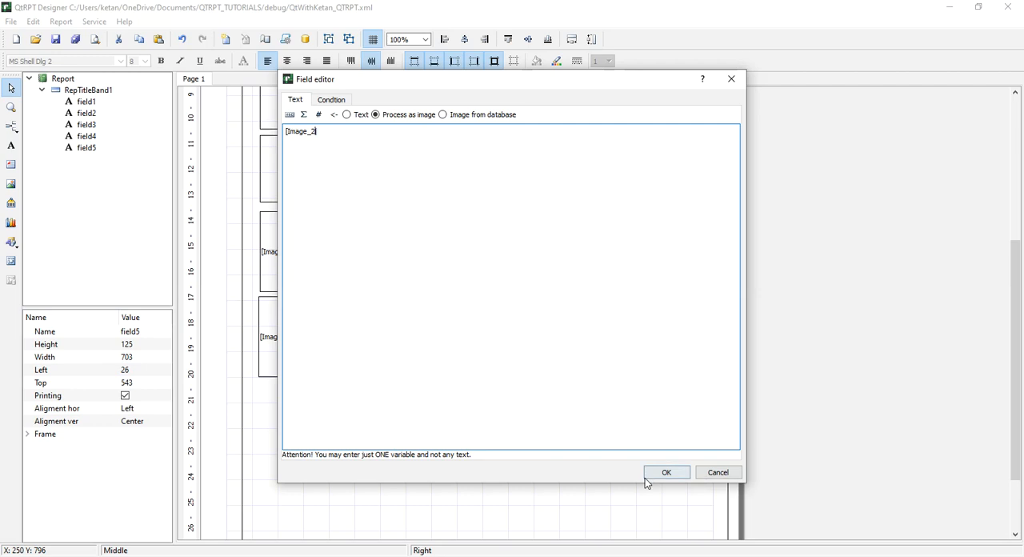
Confirm the [Image_2] image field, save over the report file, and open the debug folder.
click(665, 471)
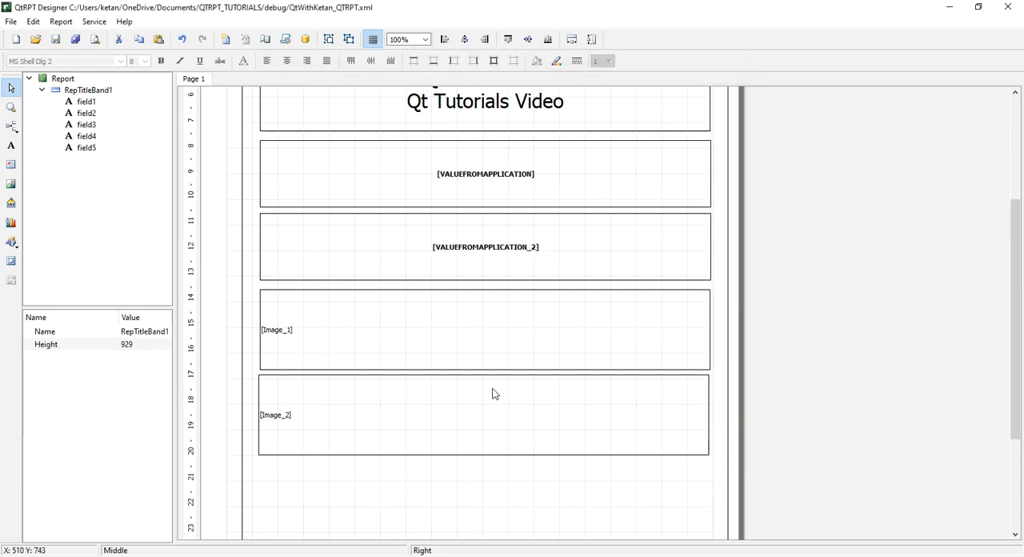
click(400, 413)
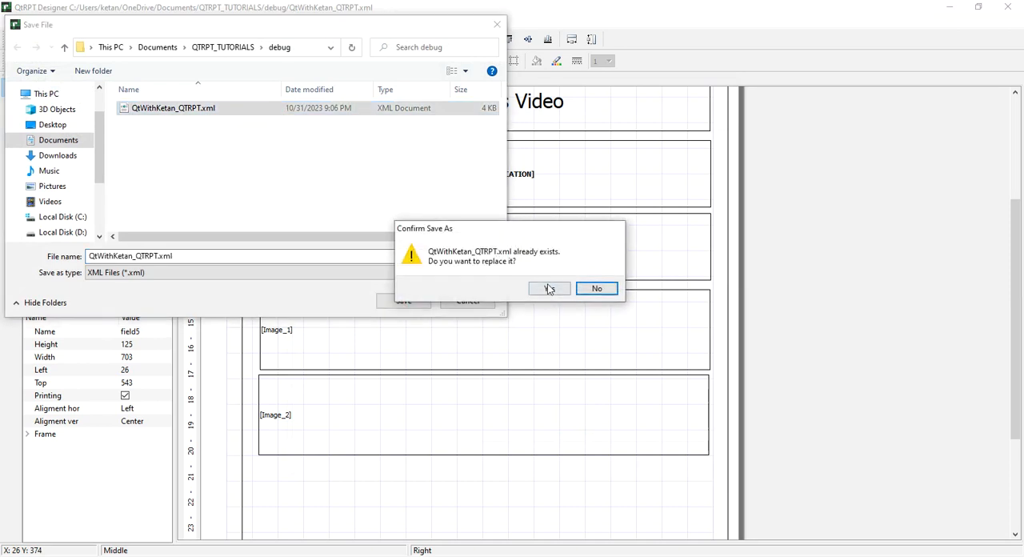
click(549, 288)
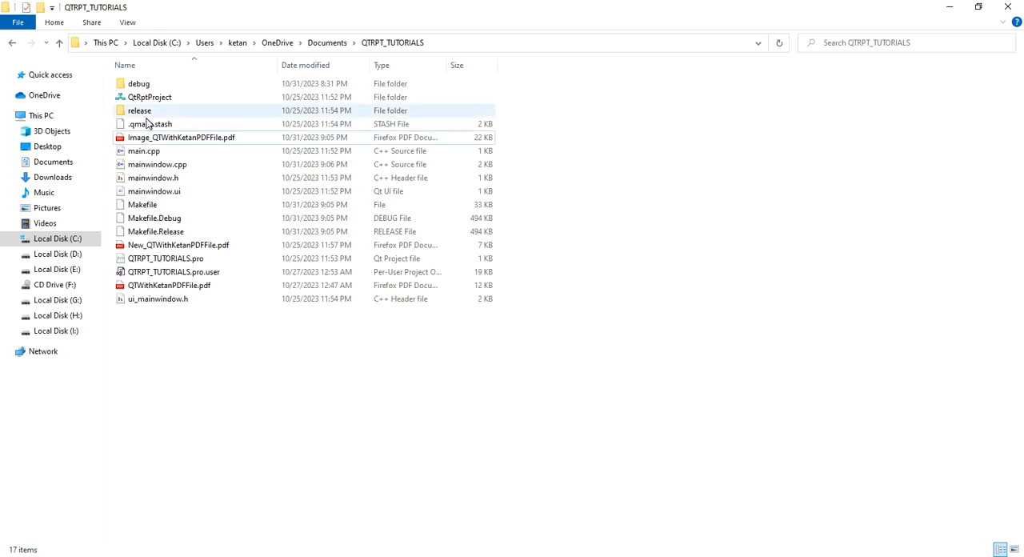
double_click(139, 83)
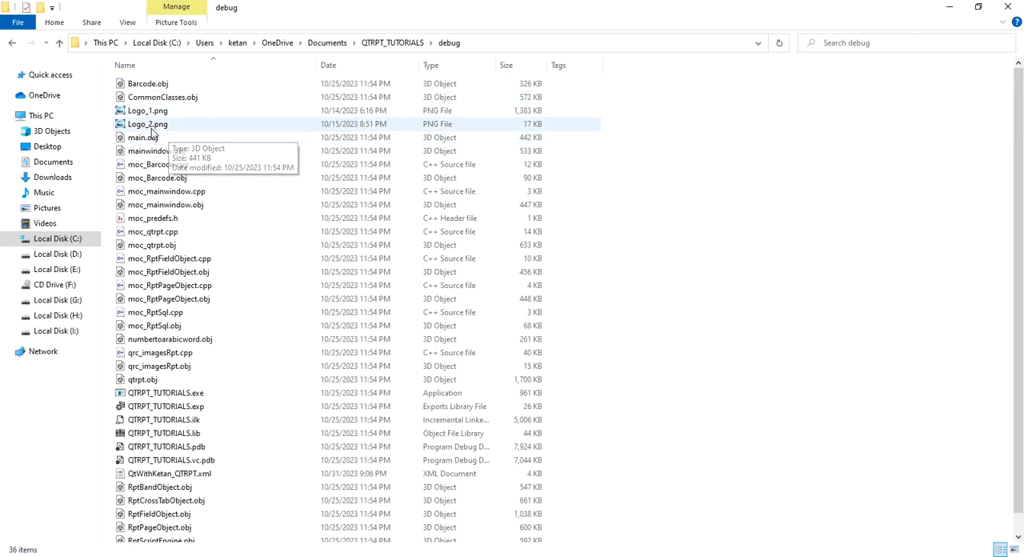
double_click(148, 124)
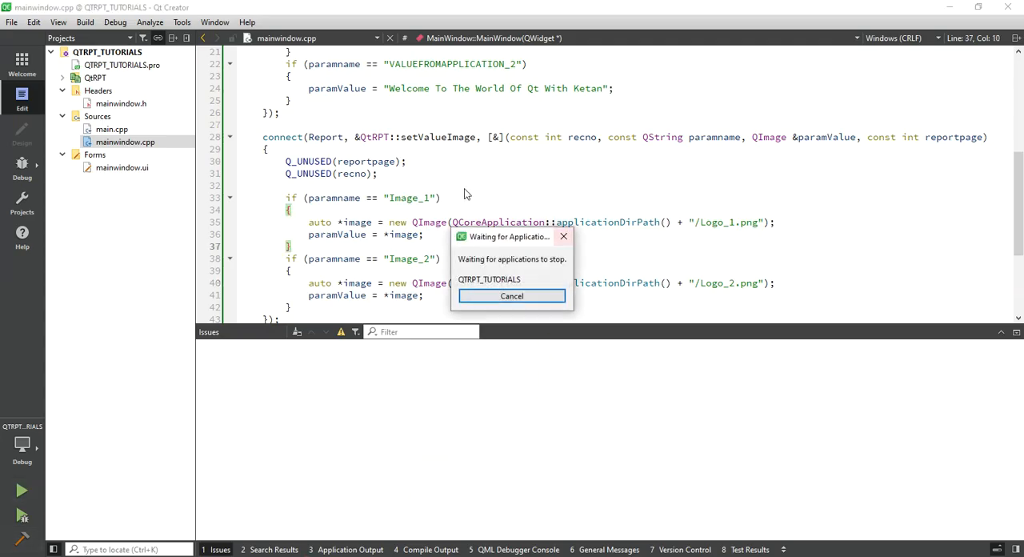
Rebuild and relaunch the app after adding the Image_2 branch loading Logo_2.png.
click(511, 295)
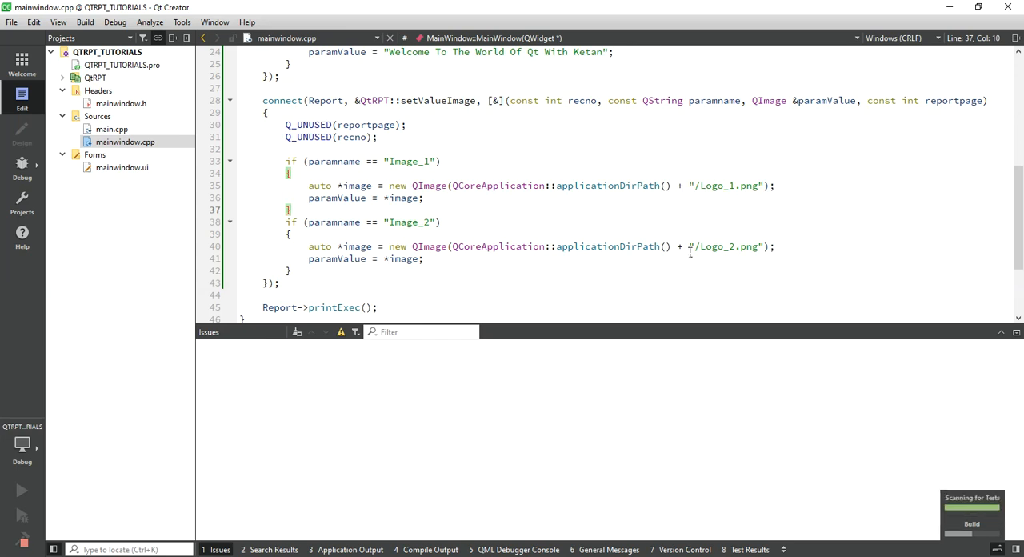
mouse_move(685, 208)
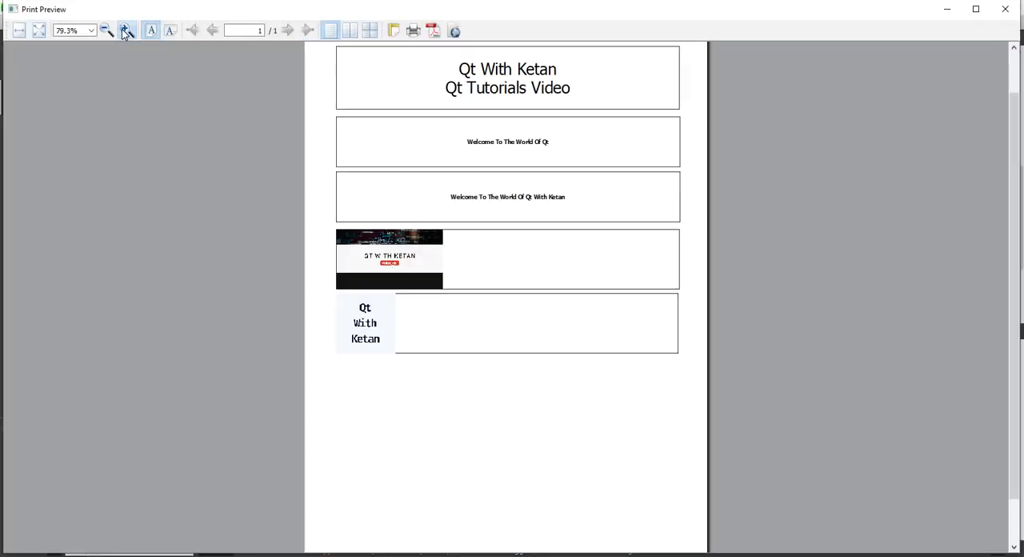
Zoom into the Print Preview twice to check both Logo_1 and Logo_2 appear.
click(125, 30)
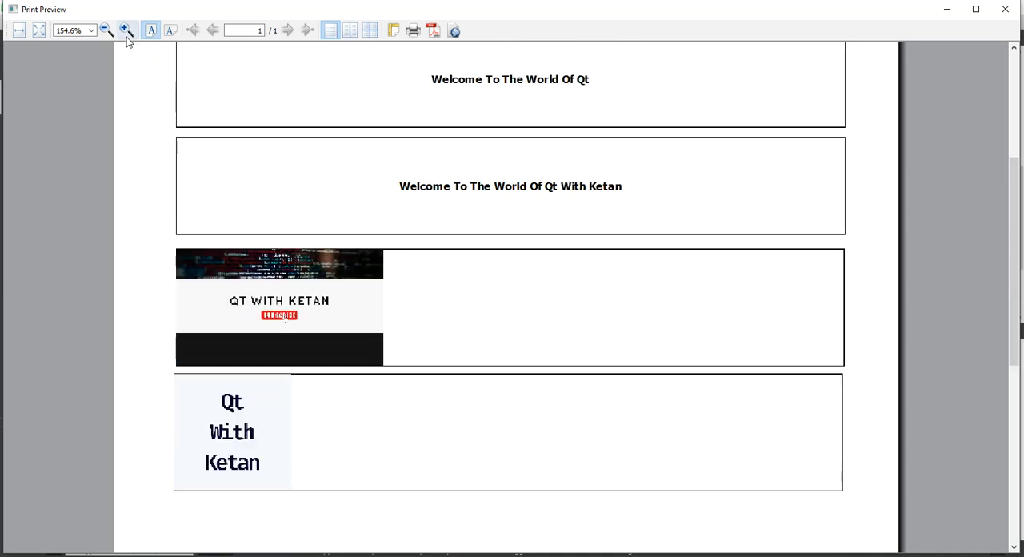
click(125, 30)
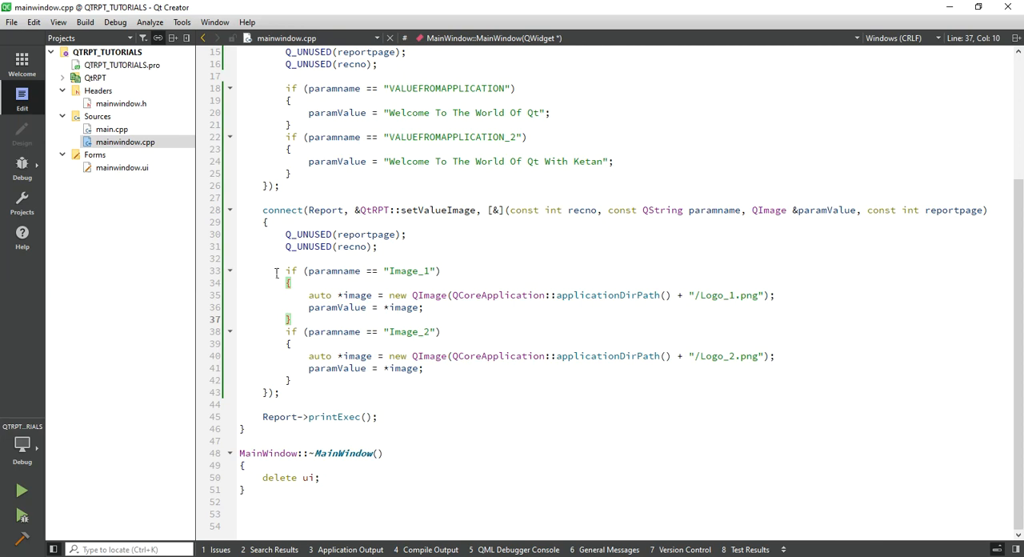
click(359, 377)
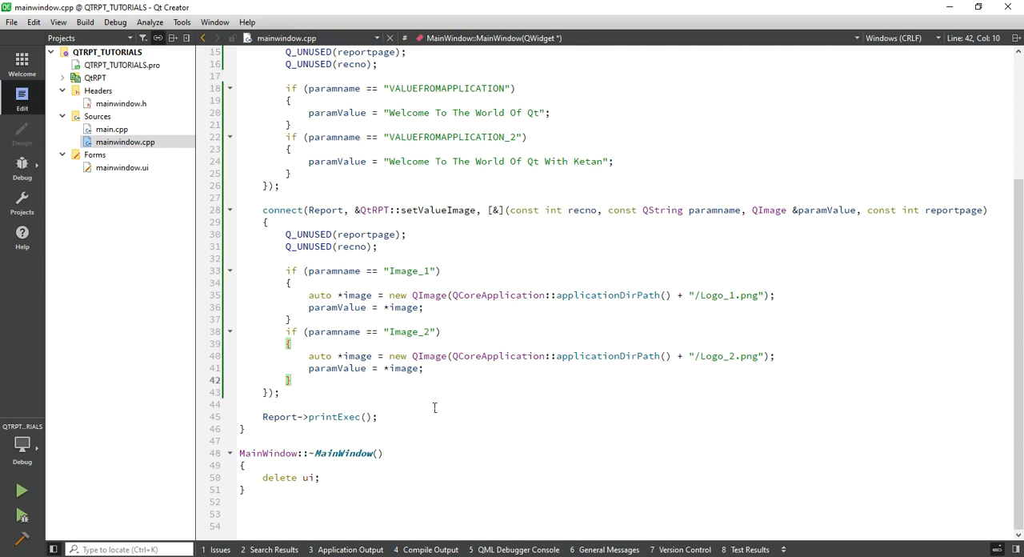
click(290, 379)
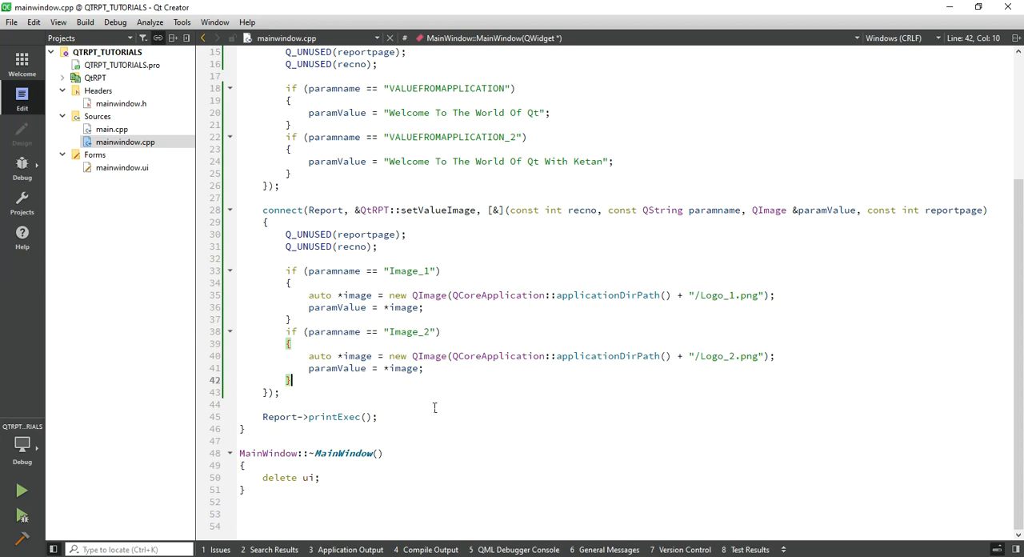